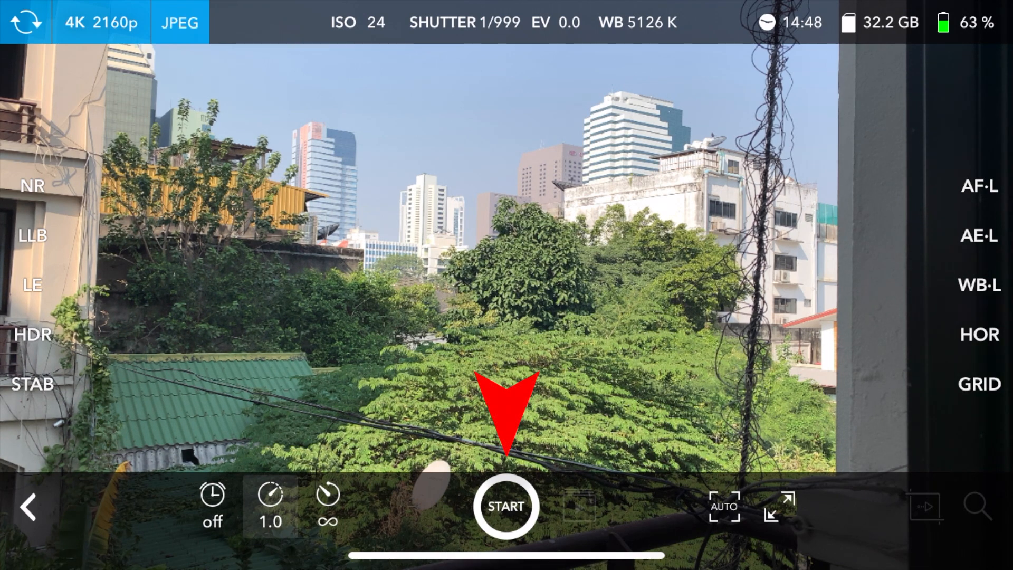
Step: Start a test time-lapse of the city view and stop it after a few frames
{"action": "left_click", "coordinate": [505, 506]}
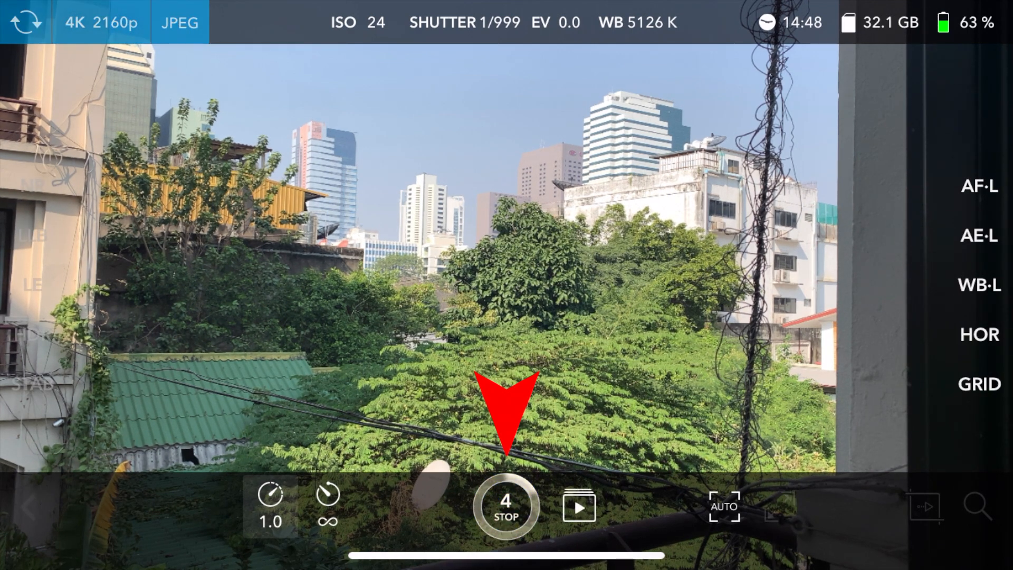
{"action": "left_click", "coordinate": [507, 506]}
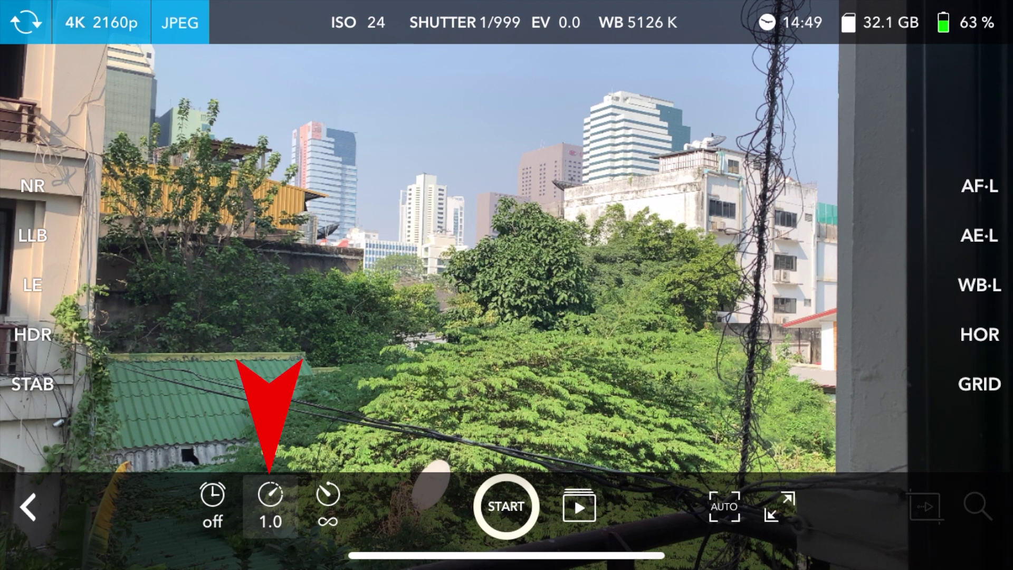
Step: Try the interval slider between 1/5 sec and 5m 00s, settling it at 1 second
{"action": "left_click", "coordinate": [271, 498]}
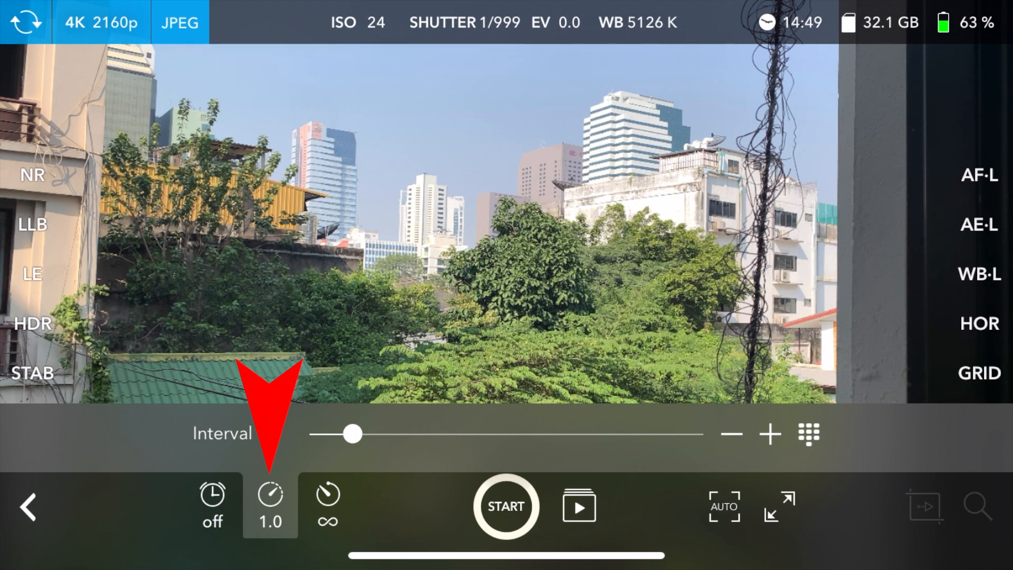
{"action": "left_click_drag", "start_coordinate": [349, 433], "coordinate": [314, 434]}
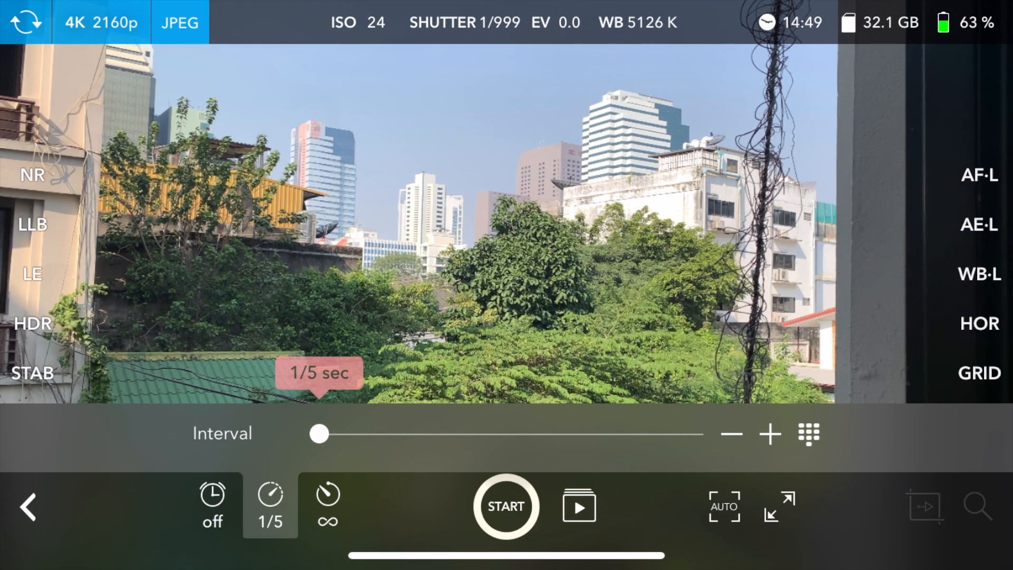
{"action": "left_click_drag", "start_coordinate": [317, 434], "coordinate": [693, 434]}
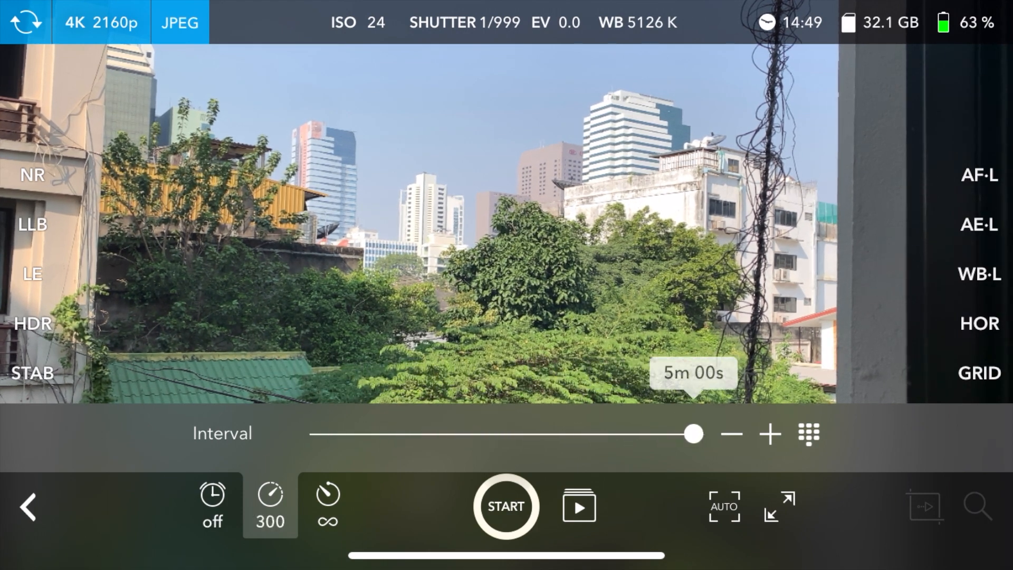
{"action": "left_click_drag", "start_coordinate": [691, 434], "coordinate": [314, 434]}
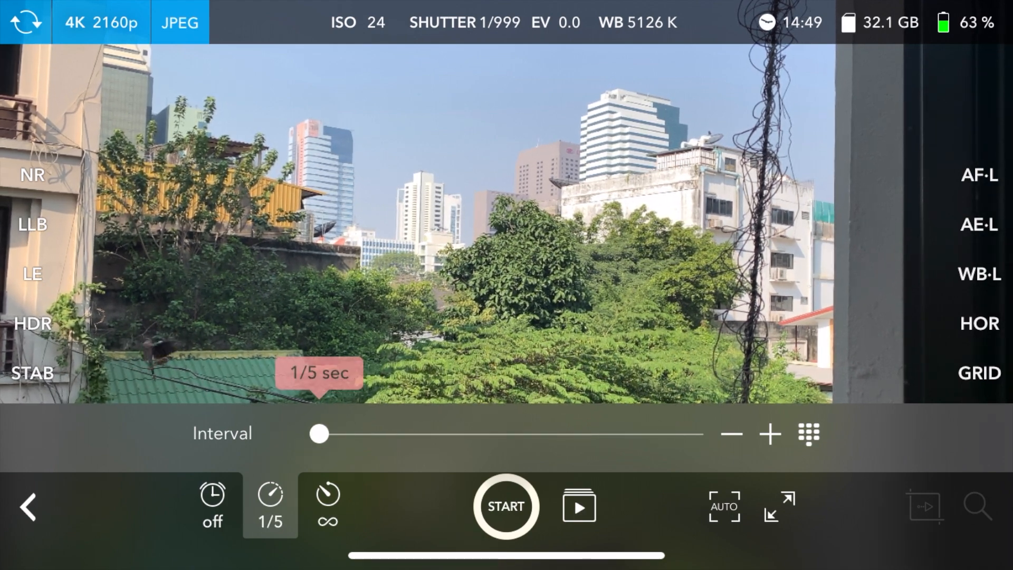
{"action": "left_click_drag", "start_coordinate": [316, 434], "coordinate": [693, 434]}
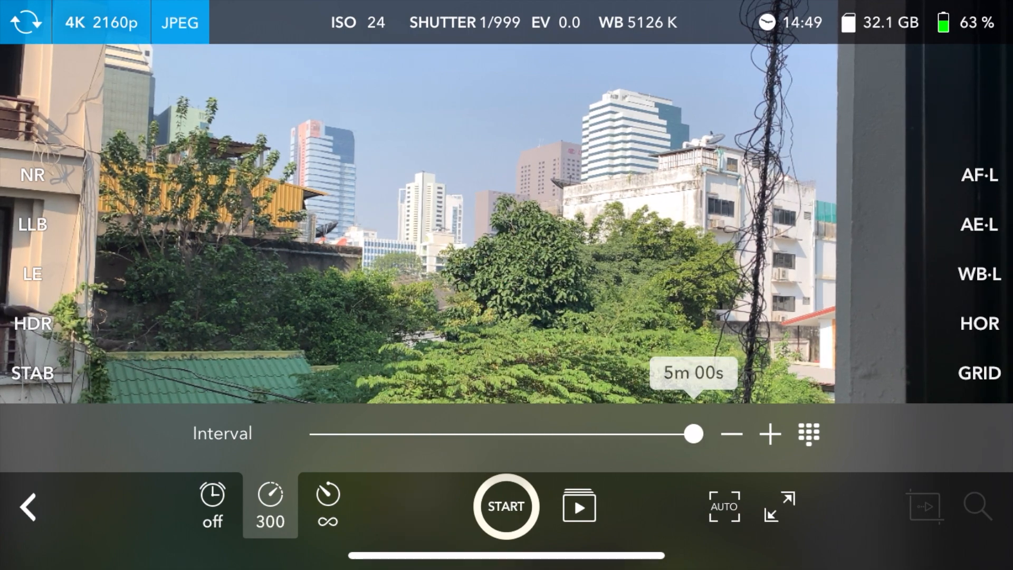
{"action": "left_click_drag", "start_coordinate": [693, 433], "coordinate": [337, 434]}
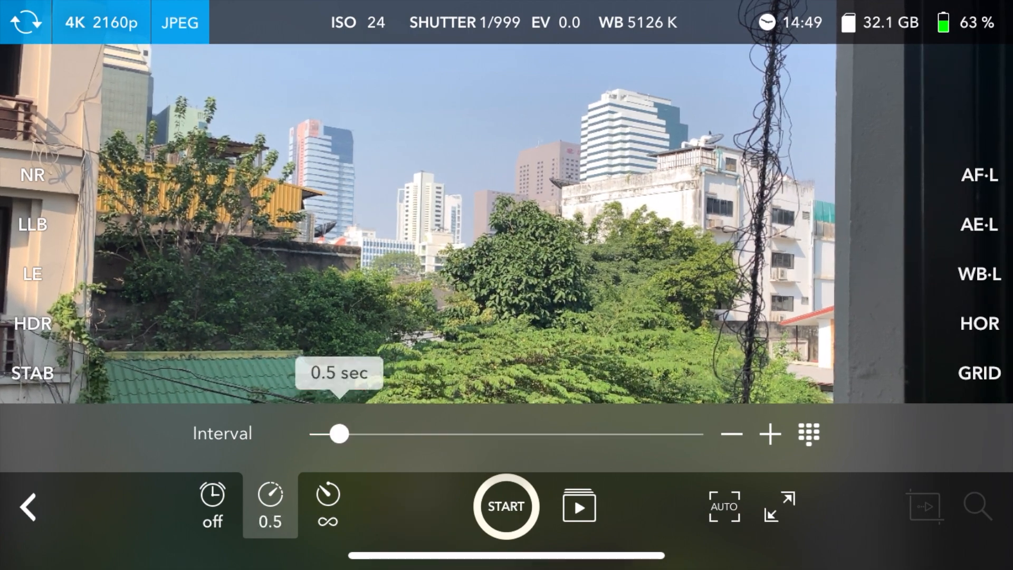
{"action": "left_click_drag", "start_coordinate": [338, 434], "coordinate": [350, 434]}
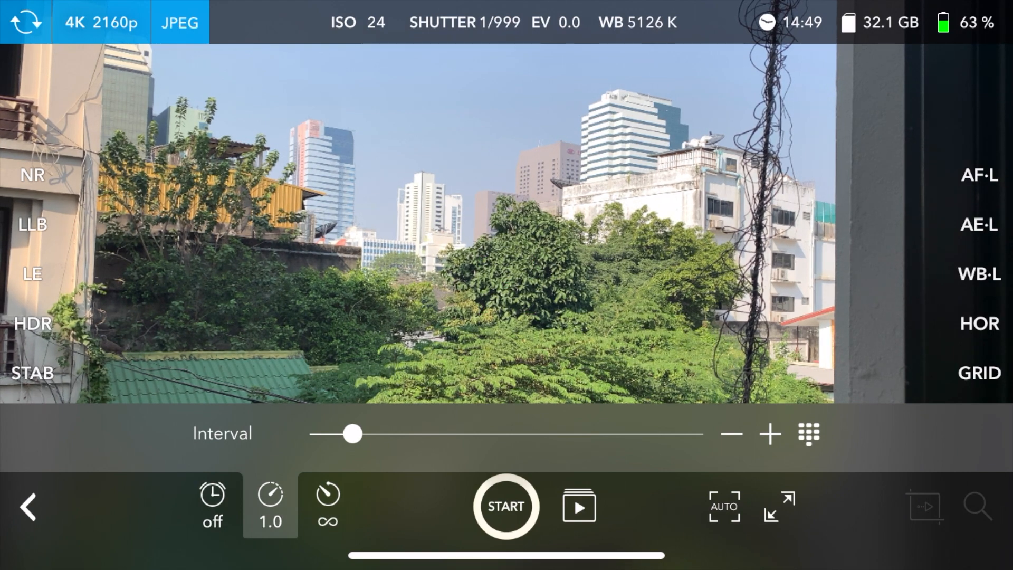
Step: Try a 5s start delay then turn it off; test duration at 180F and 9000F, ending at ∞
{"action": "left_click", "coordinate": [213, 507]}
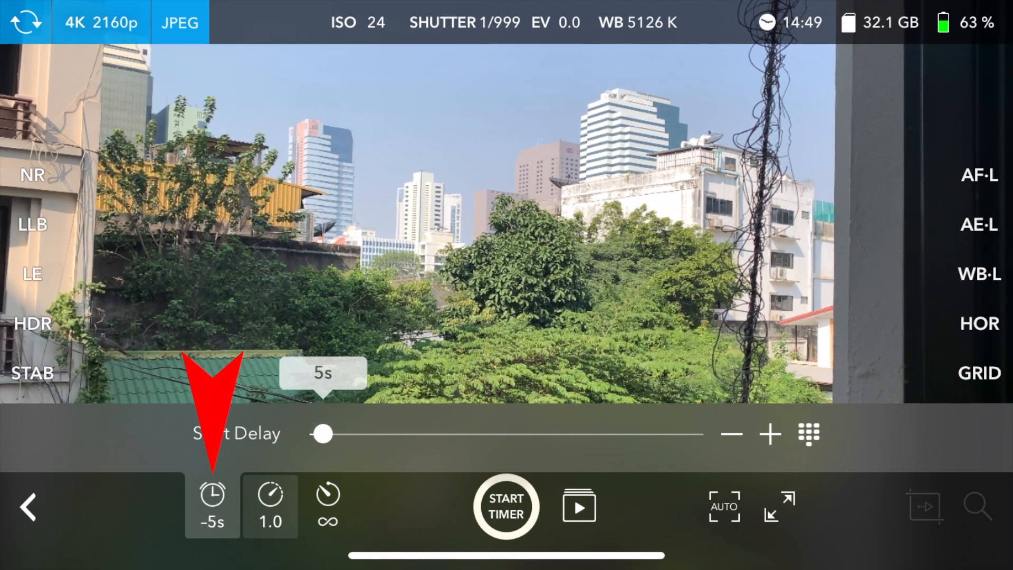
{"action": "left_click", "coordinate": [211, 504]}
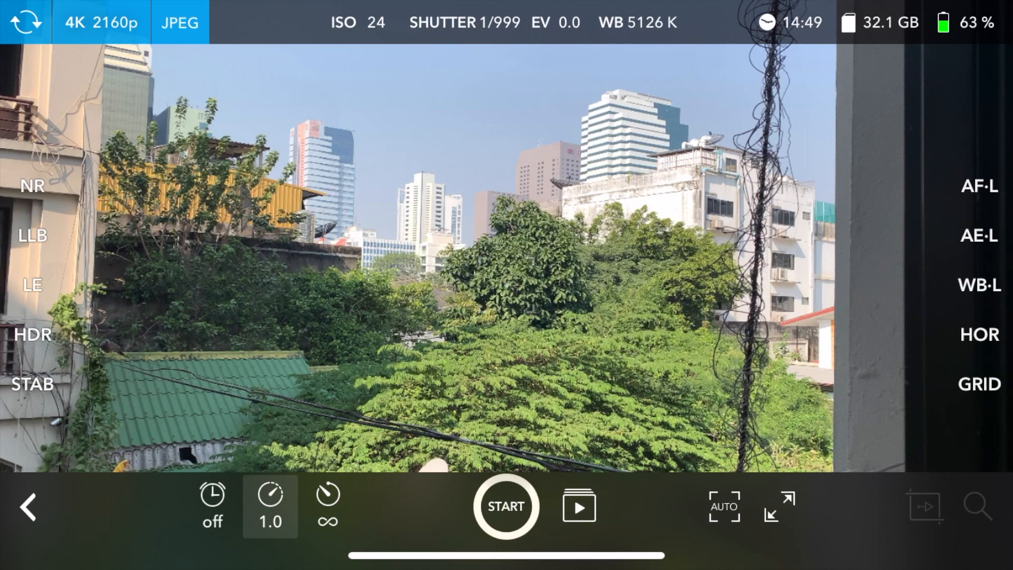
{"action": "left_click", "coordinate": [329, 510]}
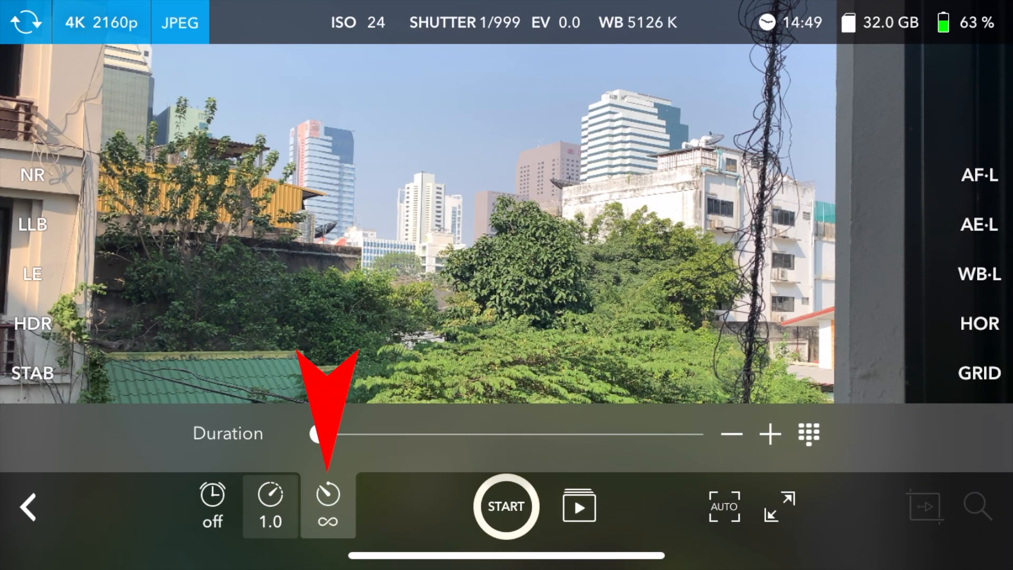
{"action": "left_click_drag", "start_coordinate": [313, 434], "coordinate": [405, 434]}
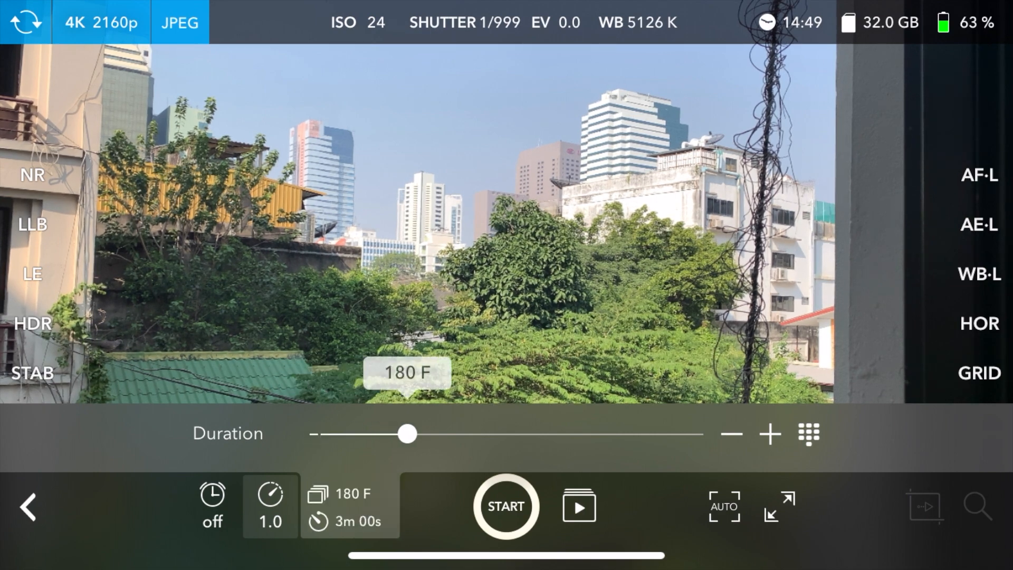
{"action": "left_click_drag", "start_coordinate": [406, 433], "coordinate": [593, 433]}
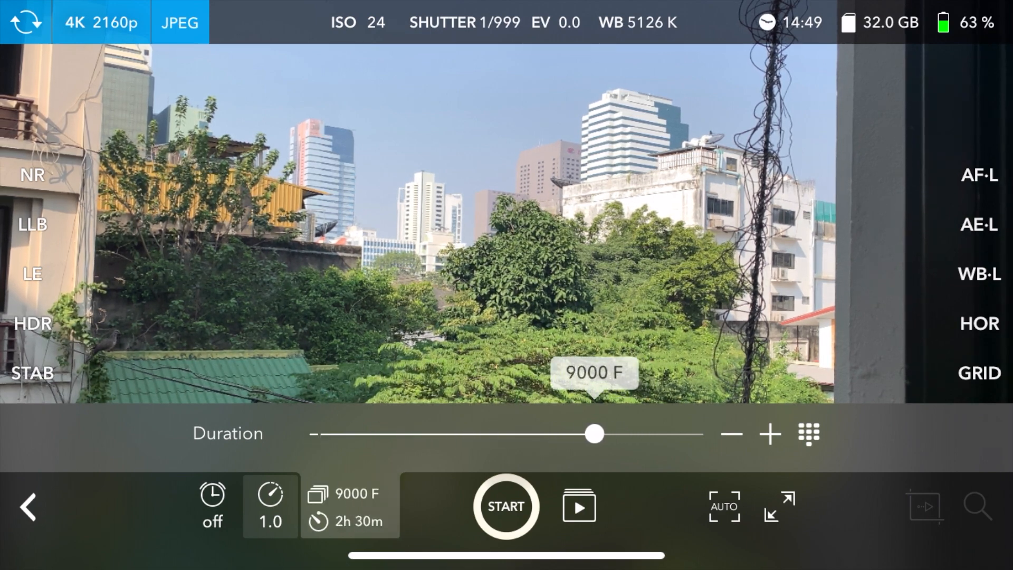
{"action": "left_click_drag", "start_coordinate": [592, 434], "coordinate": [694, 434]}
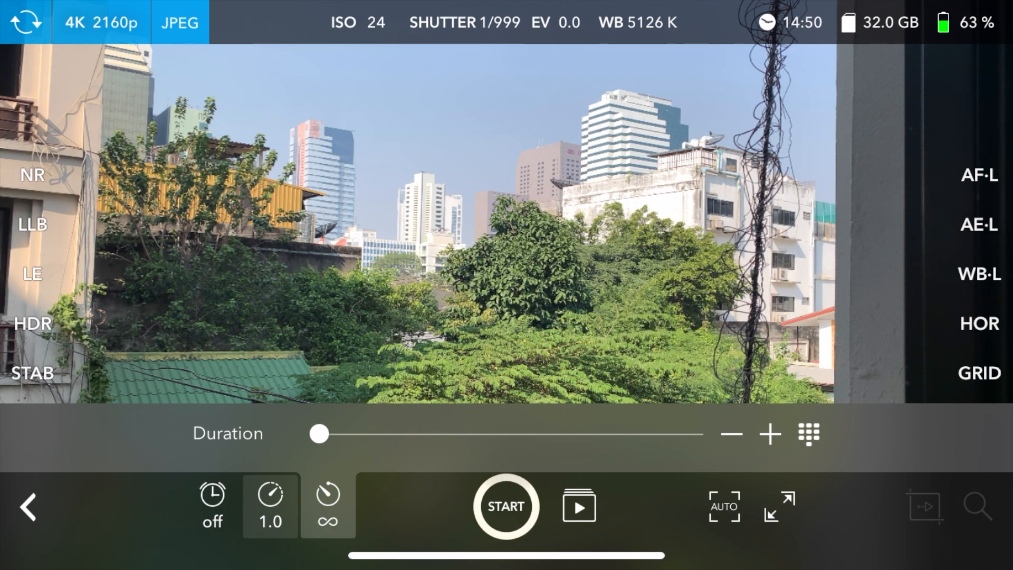
Step: Set autofocus on the tree in the middle of the viewfinder
{"action": "left_click", "coordinate": [976, 176]}
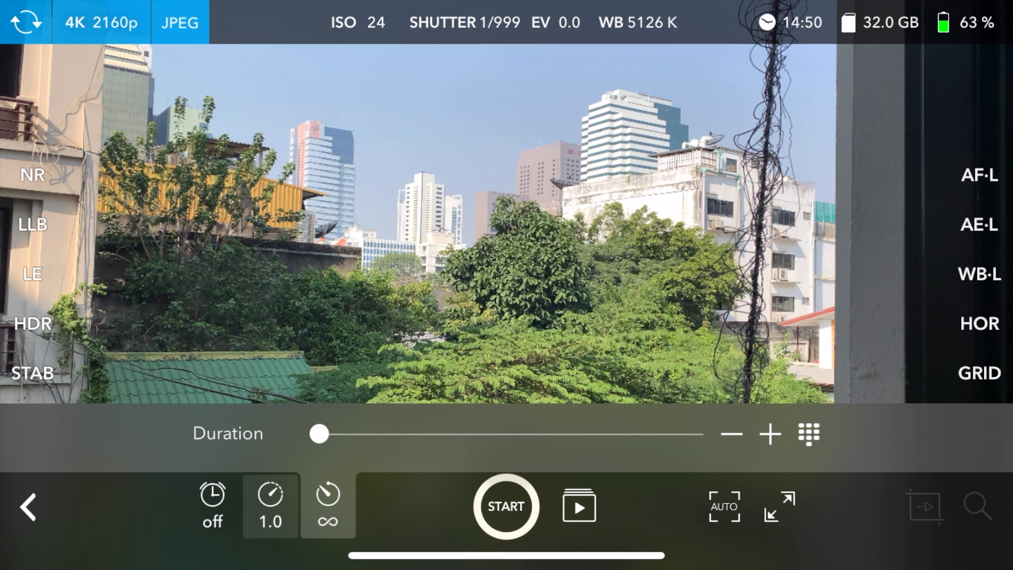
{"action": "left_click", "coordinate": [979, 177]}
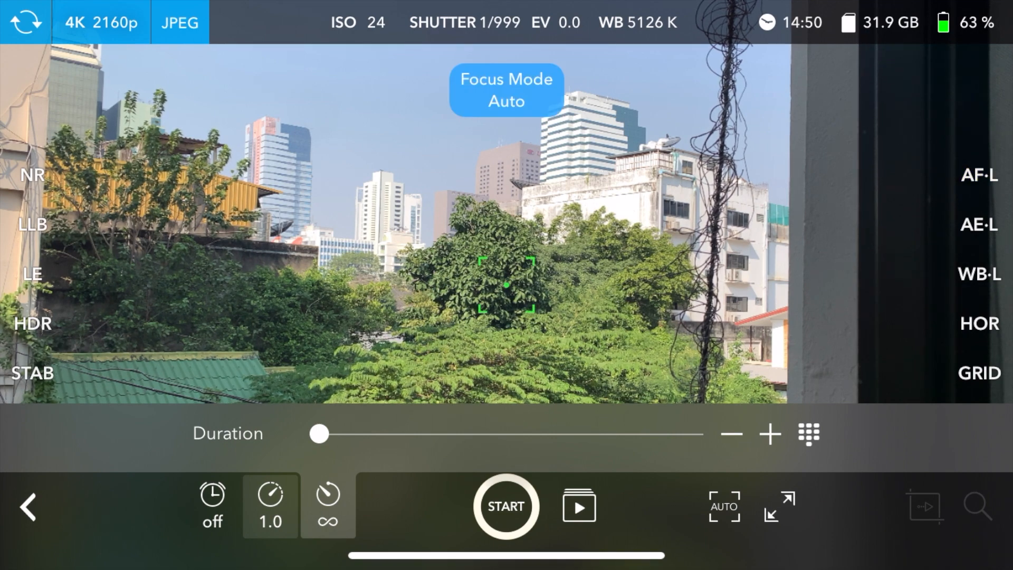
{"action": "left_click", "coordinate": [978, 224]}
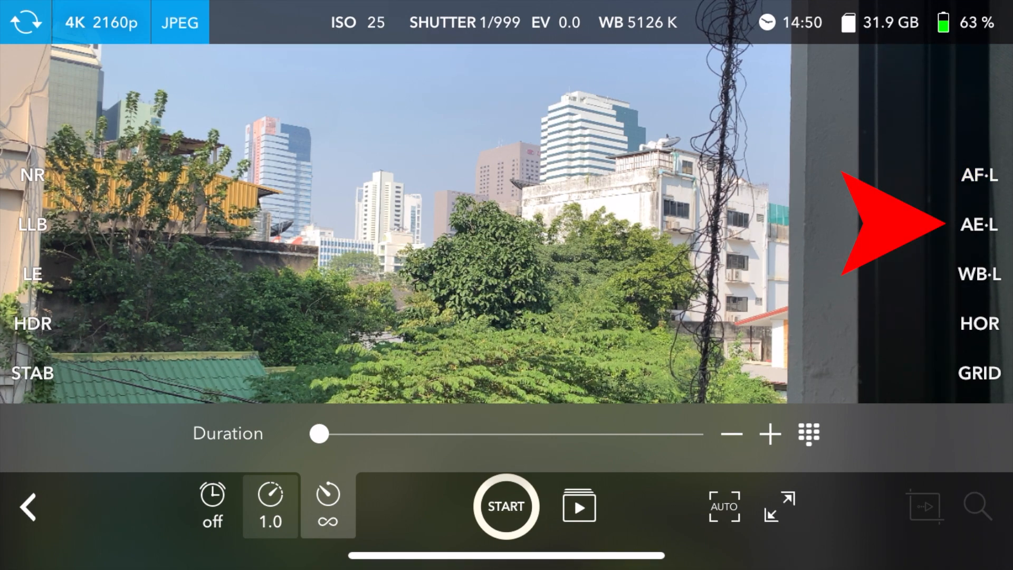
{"action": "left_click", "coordinate": [981, 224]}
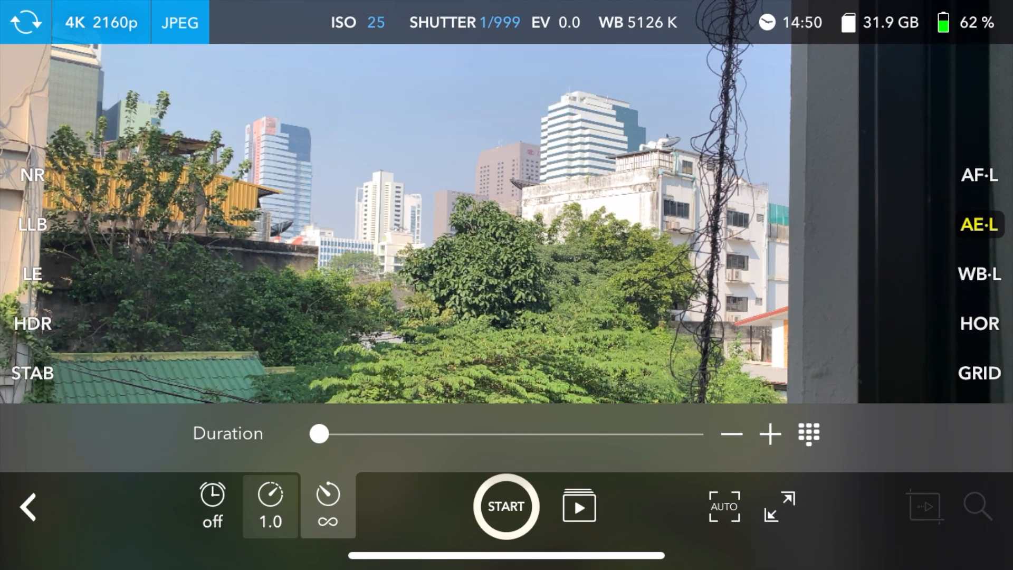
{"action": "left_click", "coordinate": [977, 223]}
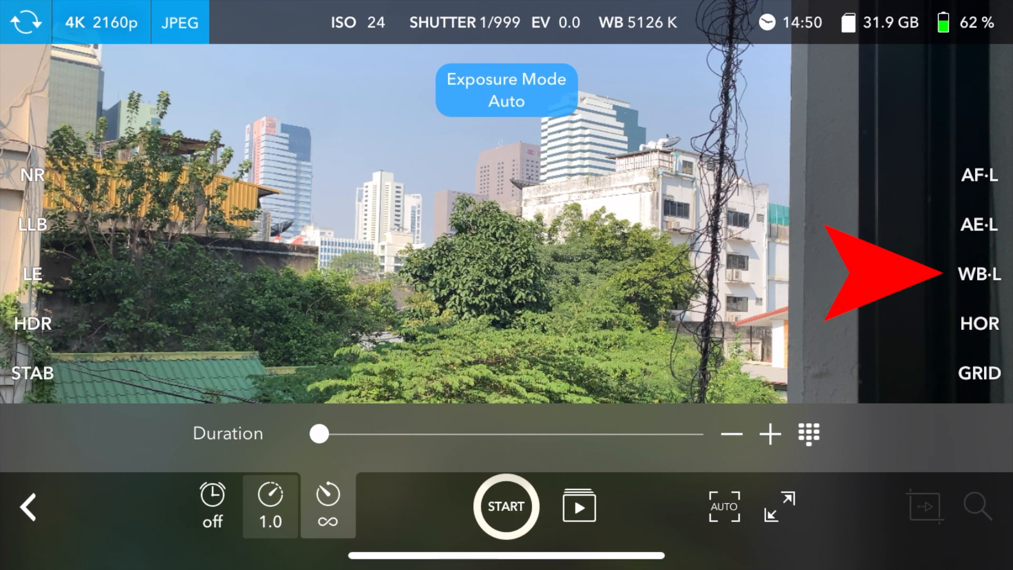
{"action": "left_click", "coordinate": [976, 276]}
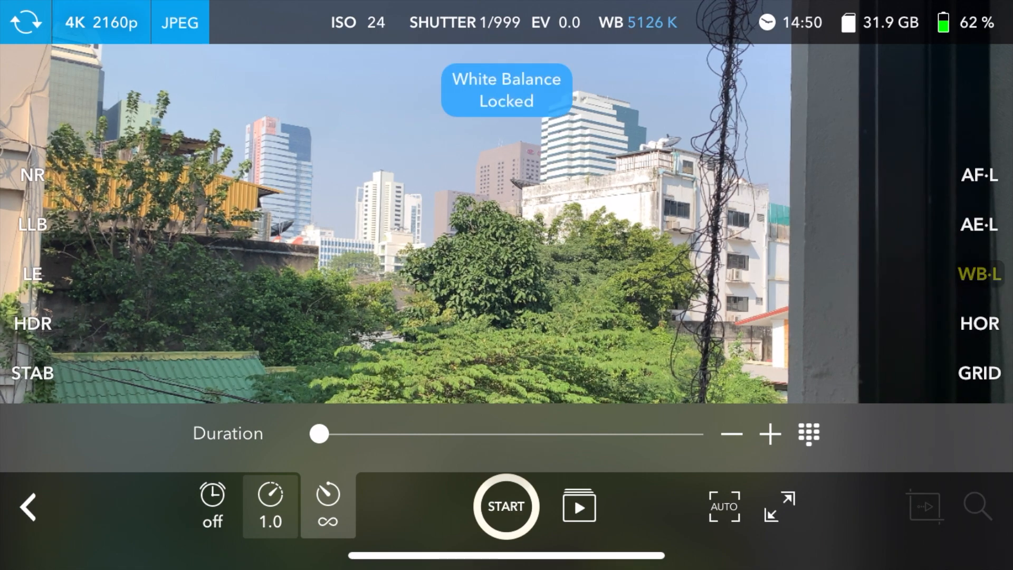
{"action": "left_click", "coordinate": [979, 274]}
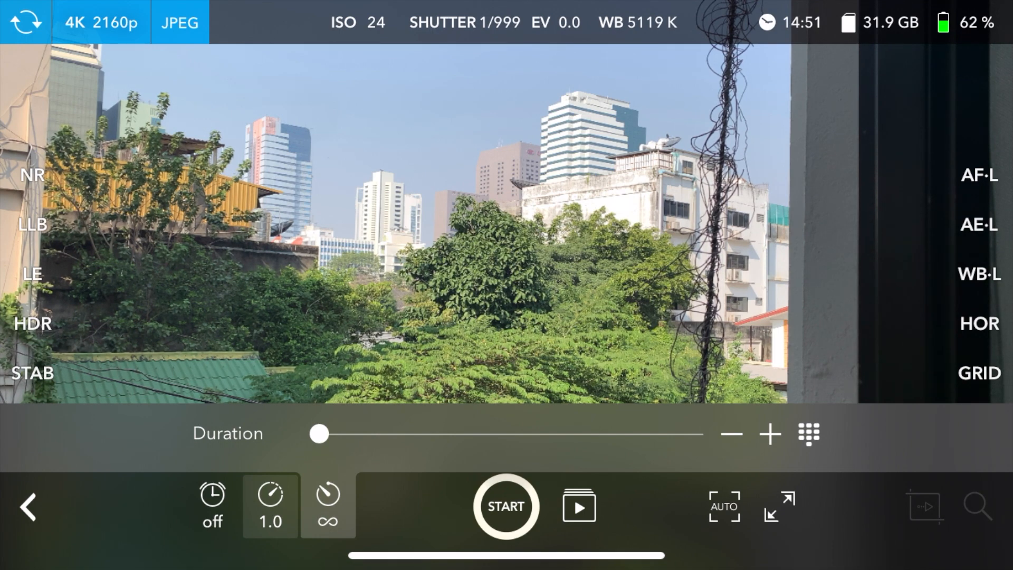
Step: Enable the HOR horizon level guide and straighten the camera until its lines turn green
{"action": "left_click", "coordinate": [979, 323]}
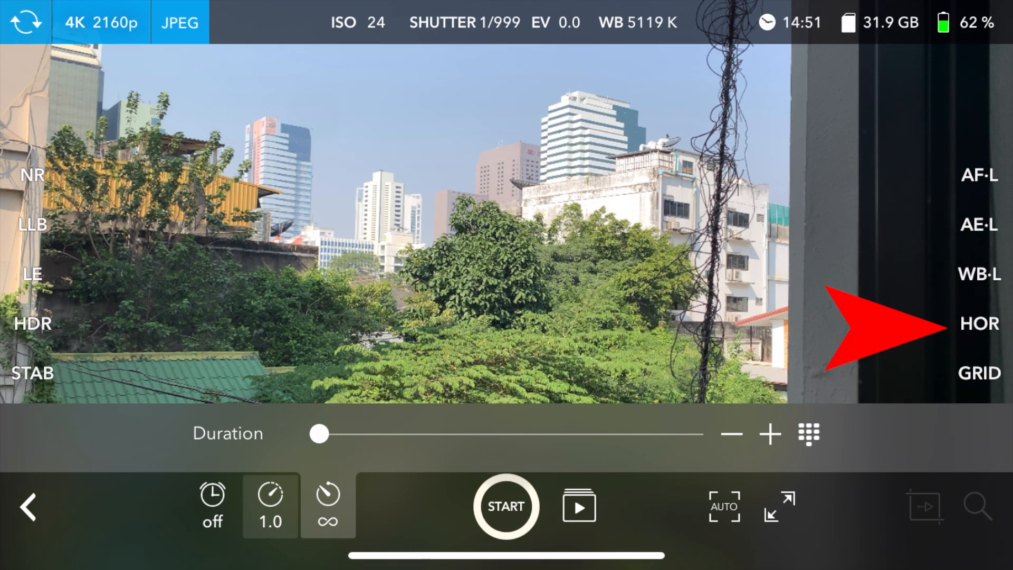
{"action": "left_click", "coordinate": [977, 322]}
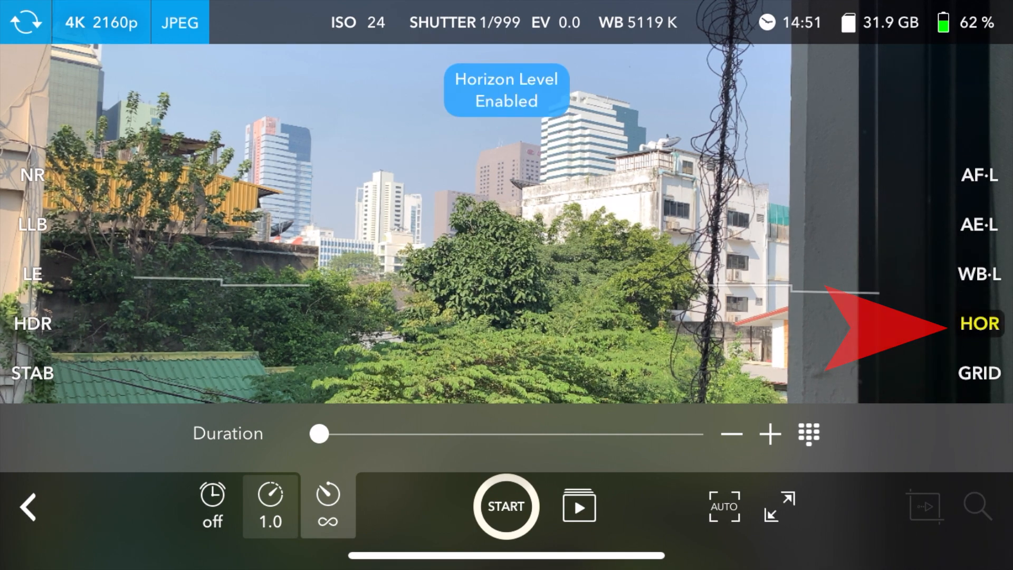
{"action": "left_click", "coordinate": [978, 323]}
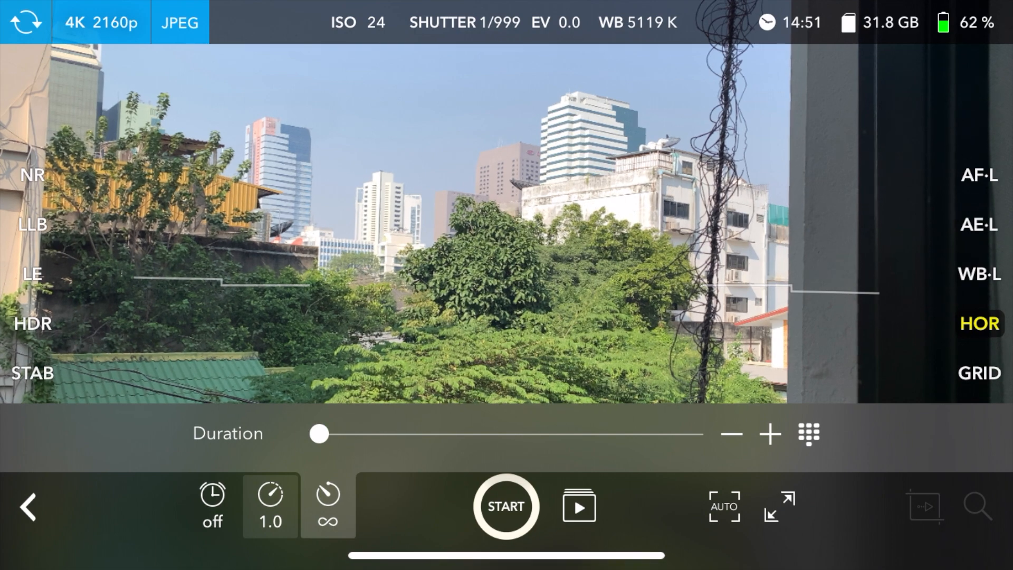
{"action": "left_click", "coordinate": [981, 323]}
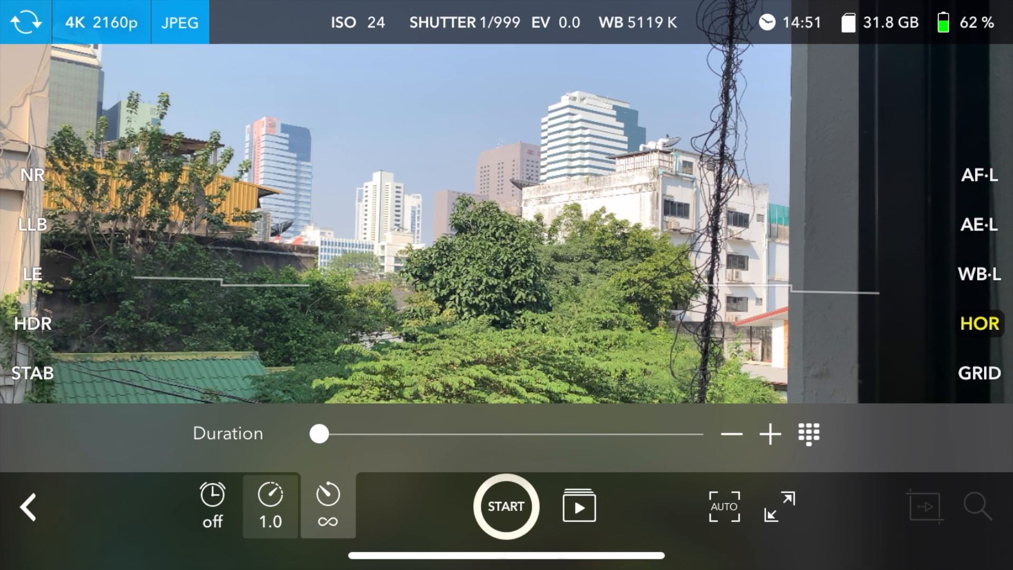
{"action": "left_click", "coordinate": [507, 287]}
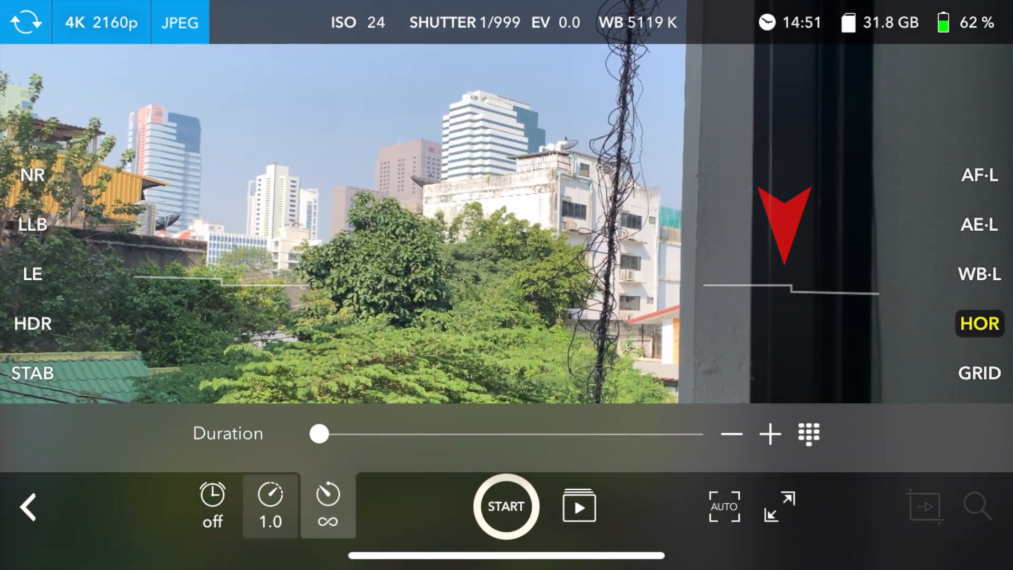
{"action": "left_click", "coordinate": [505, 284]}
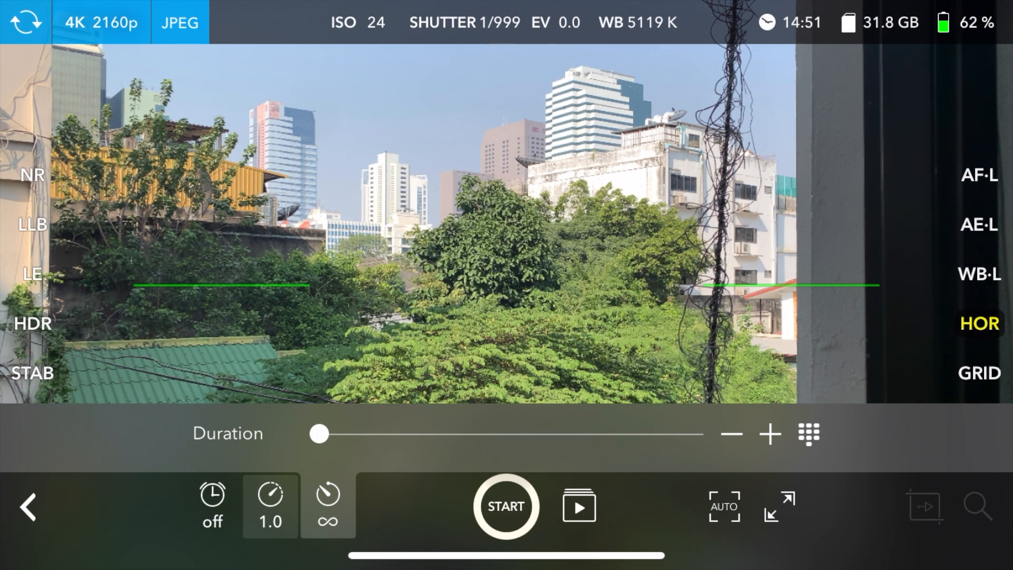
Step: Show the composition grid overlay briefly, then hide it again
{"action": "left_click", "coordinate": [981, 323]}
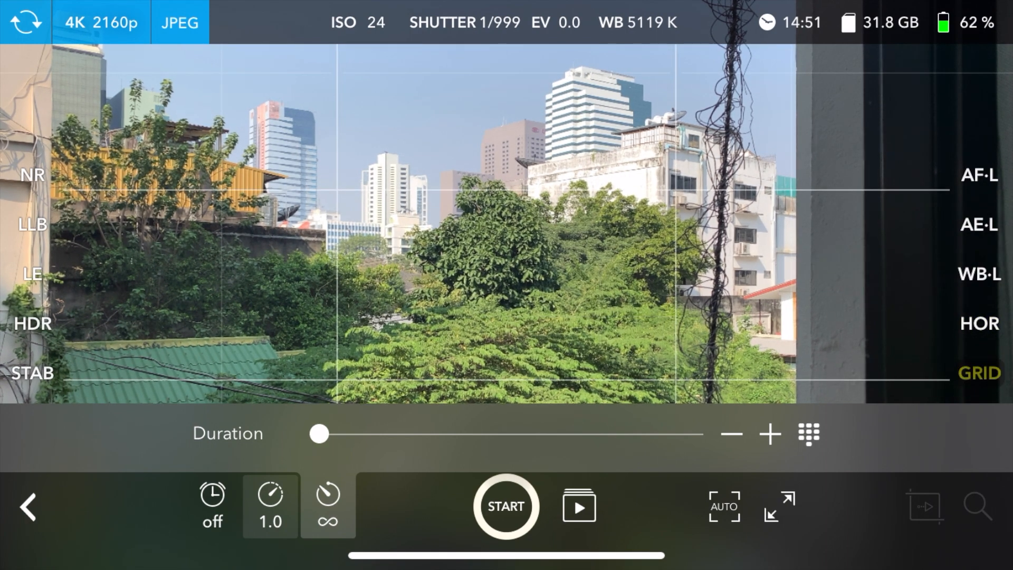
{"action": "left_click", "coordinate": [980, 373]}
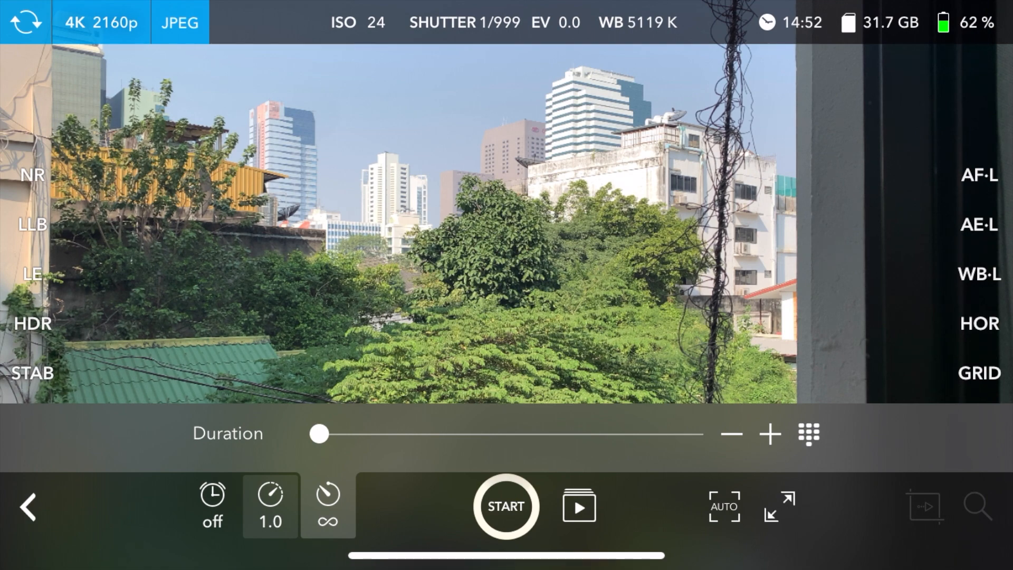
{"action": "left_click", "coordinate": [25, 21]}
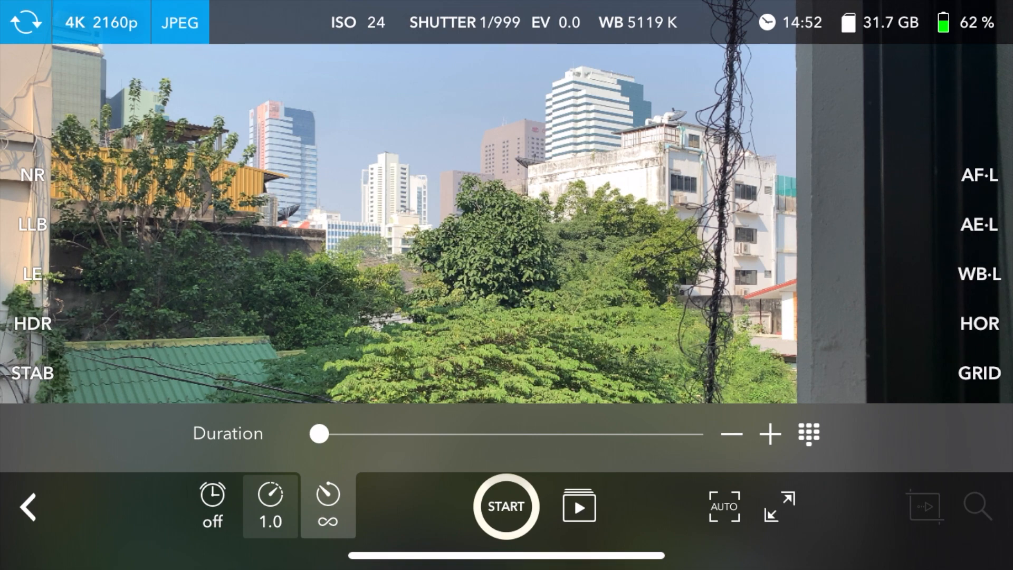
{"action": "left_click", "coordinate": [97, 24]}
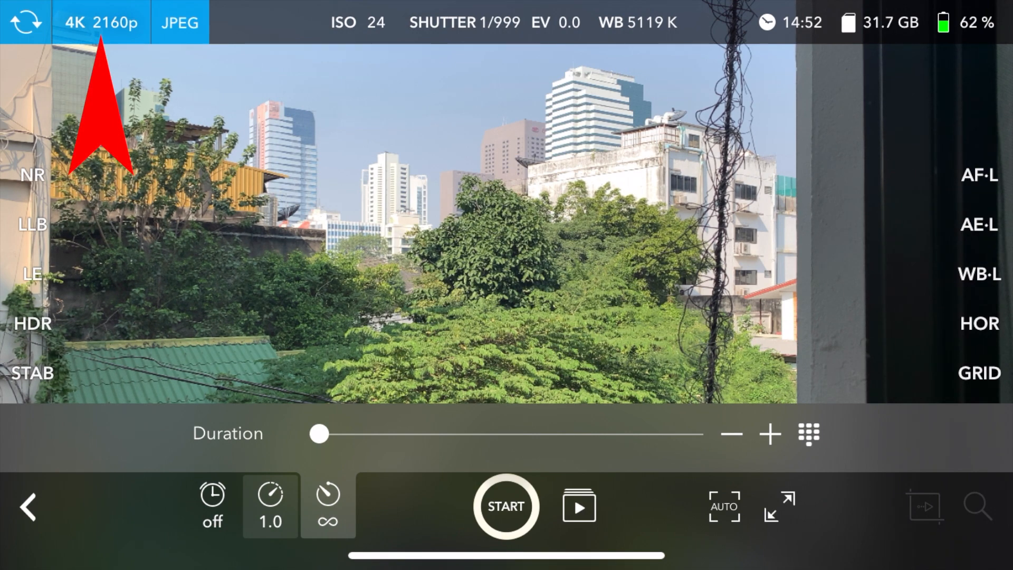
{"action": "left_click", "coordinate": [97, 23]}
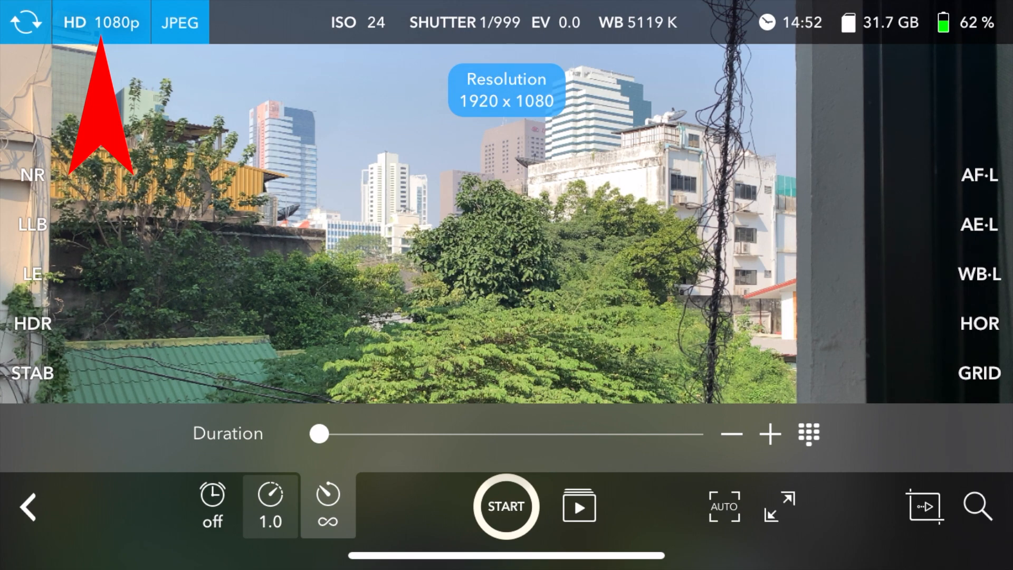
{"action": "left_click", "coordinate": [101, 23]}
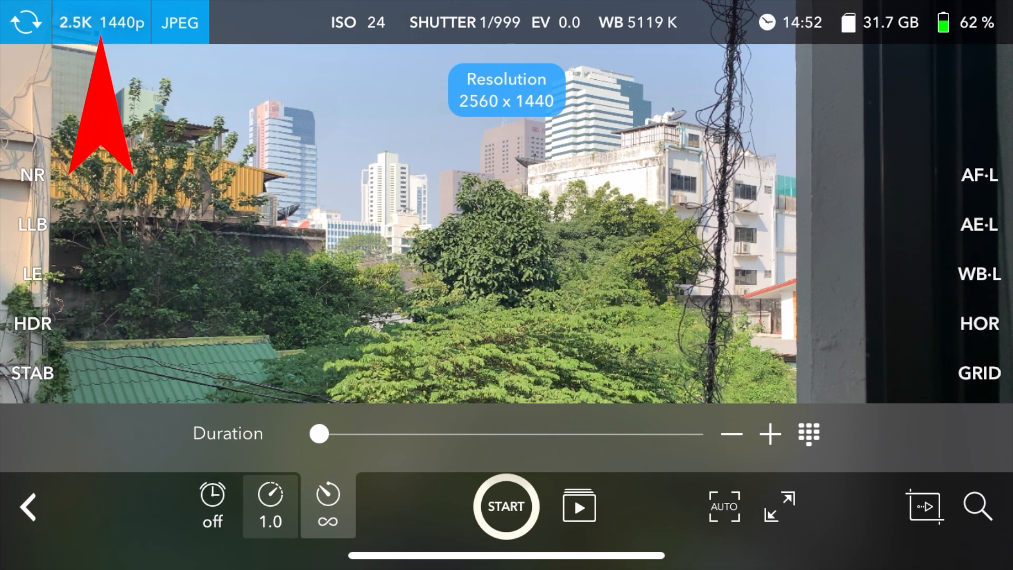
{"action": "left_click", "coordinate": [103, 23]}
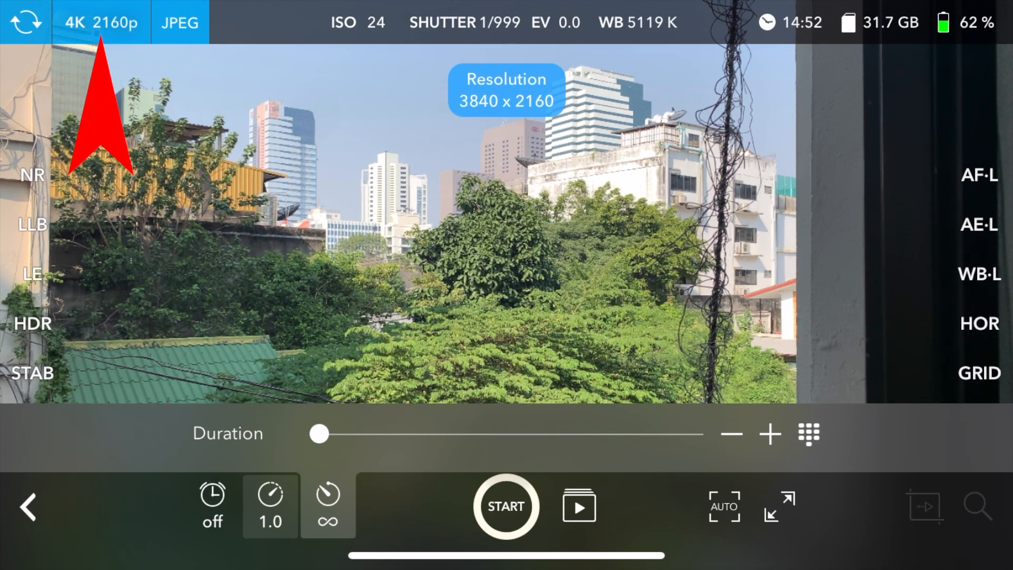
{"action": "left_click", "coordinate": [102, 23]}
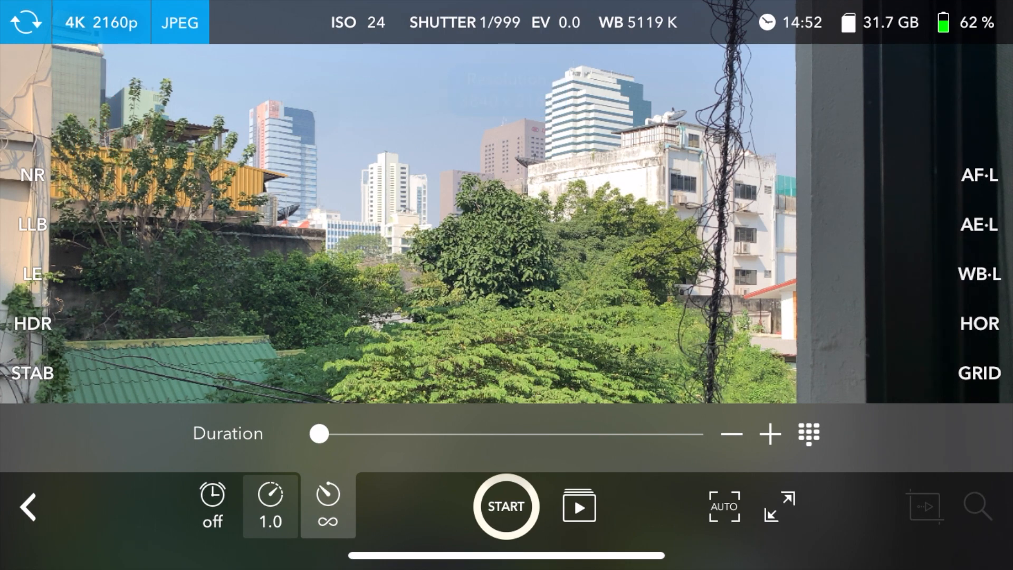
{"action": "left_click", "coordinate": [182, 22]}
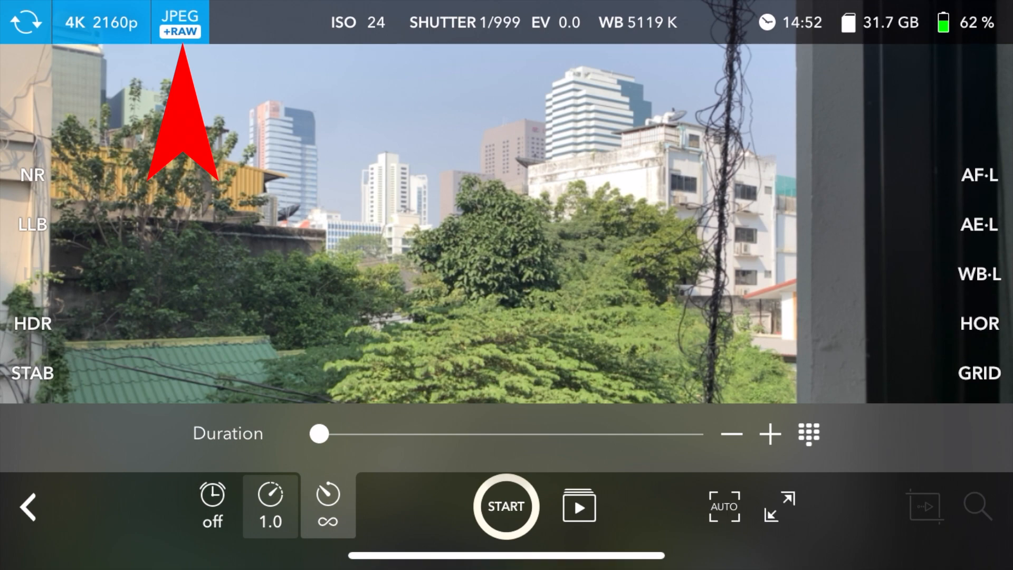
{"action": "left_click", "coordinate": [184, 21]}
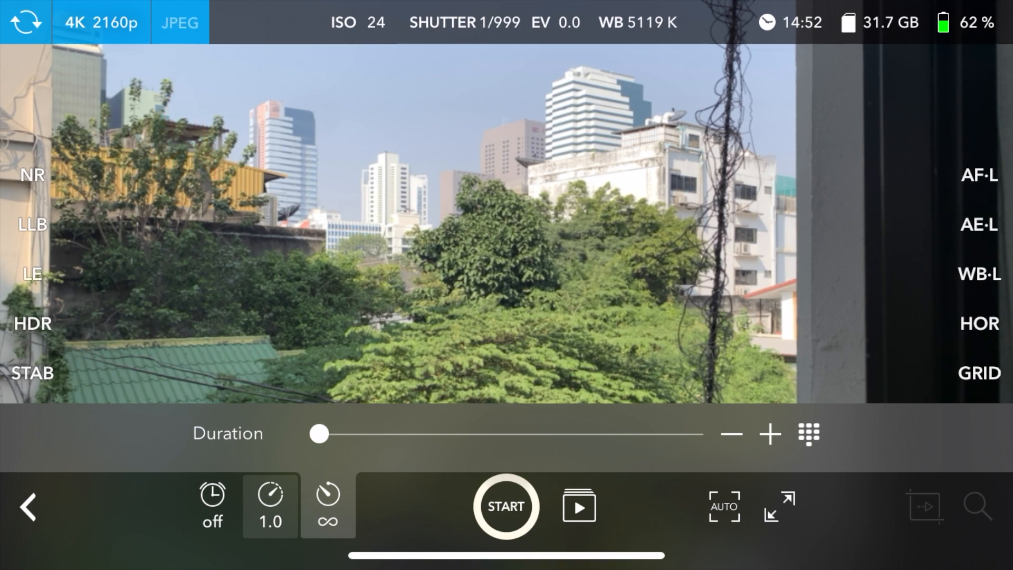
{"action": "left_click", "coordinate": [506, 285]}
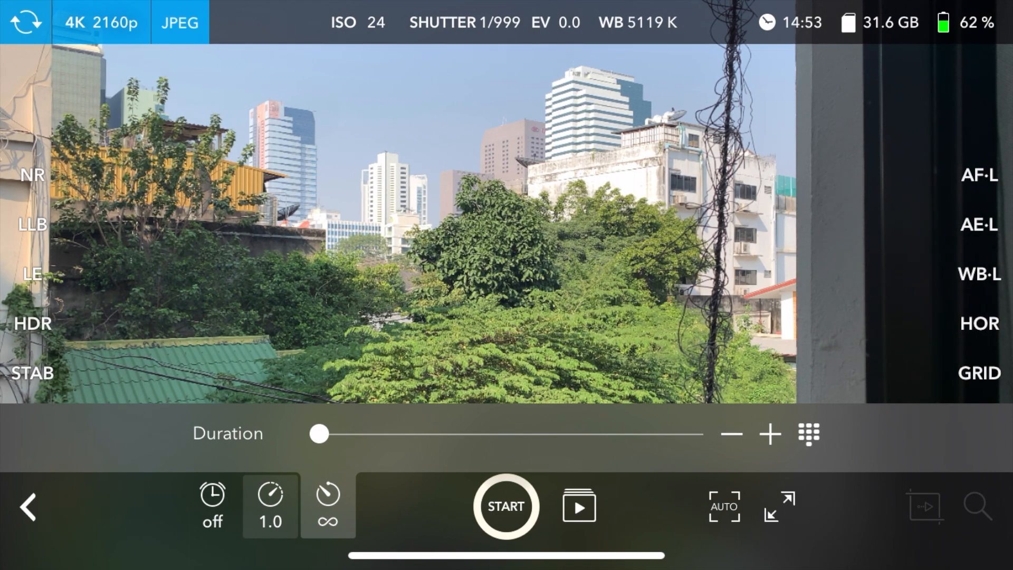
{"action": "left_click", "coordinate": [26, 374]}
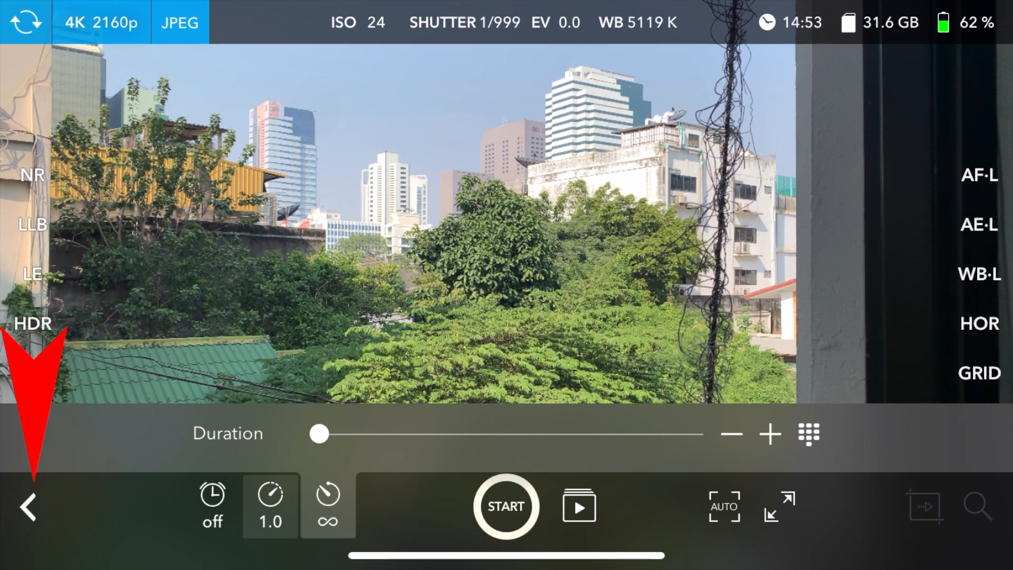
Step: Go to the time-lapse library and select the newest one-second clip for export
{"action": "left_click", "coordinate": [582, 506]}
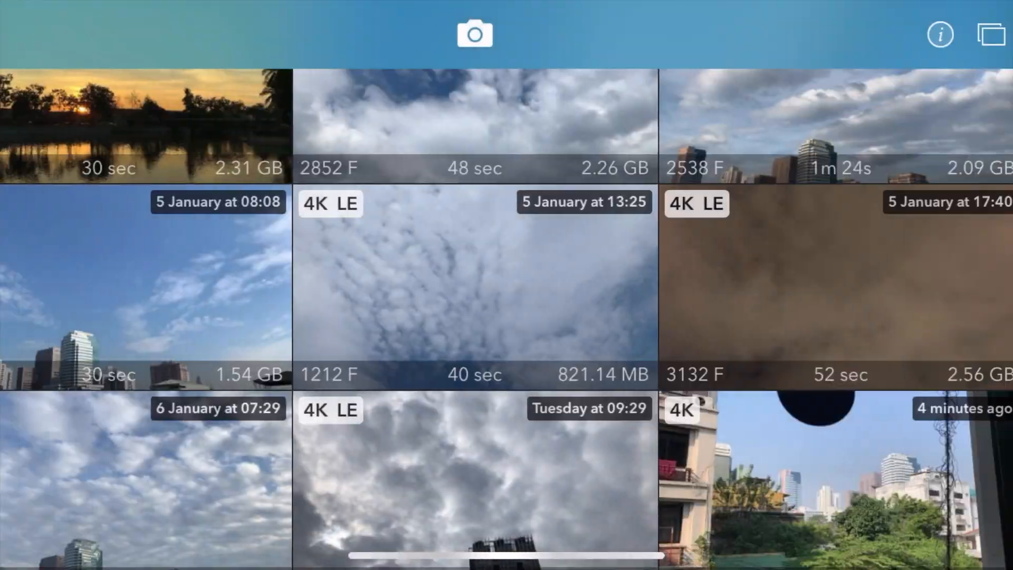
{"action": "scroll", "scroll_direction": "down", "scroll_amount": 3}
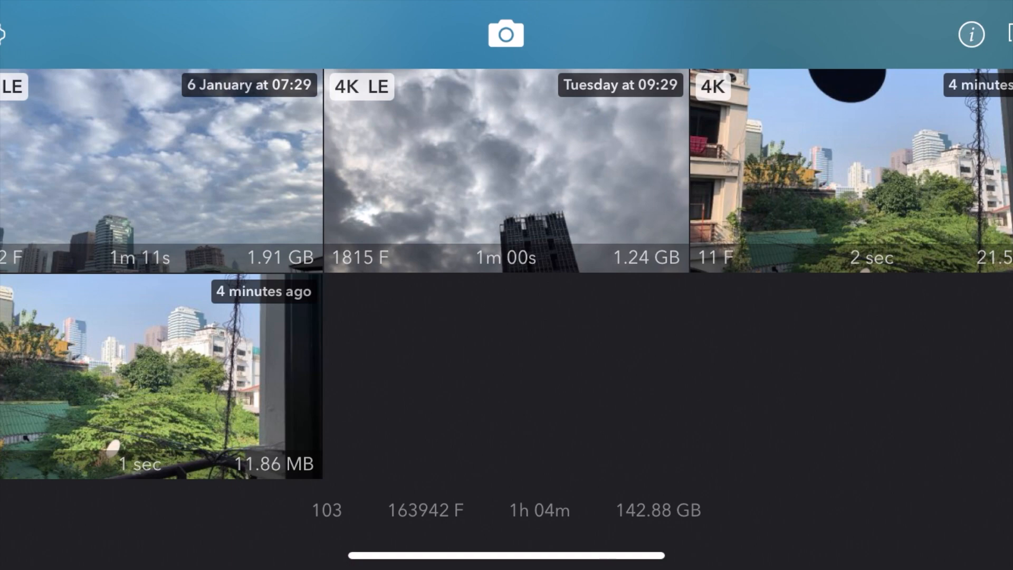
{"action": "left_click", "coordinate": [147, 385]}
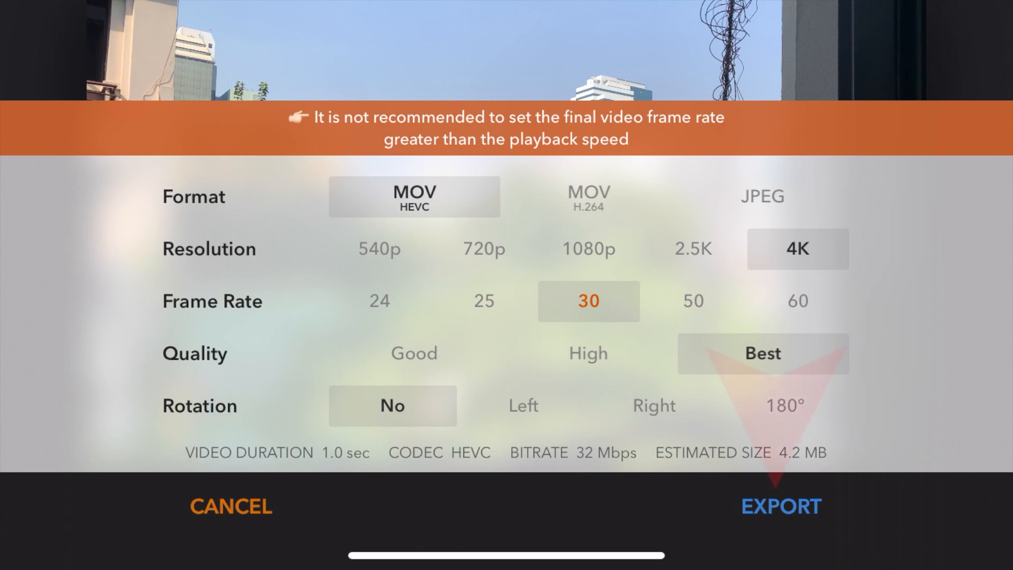
Step: Export the one-second clip and acknowledge the 'Video saved successfully' alert
{"action": "left_click", "coordinate": [781, 505]}
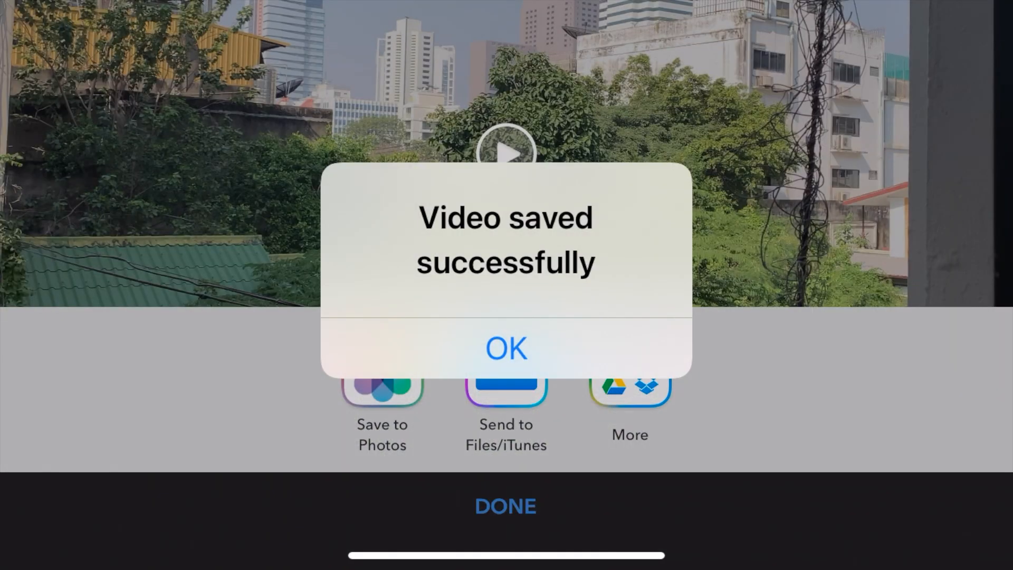
{"action": "left_click", "coordinate": [507, 348]}
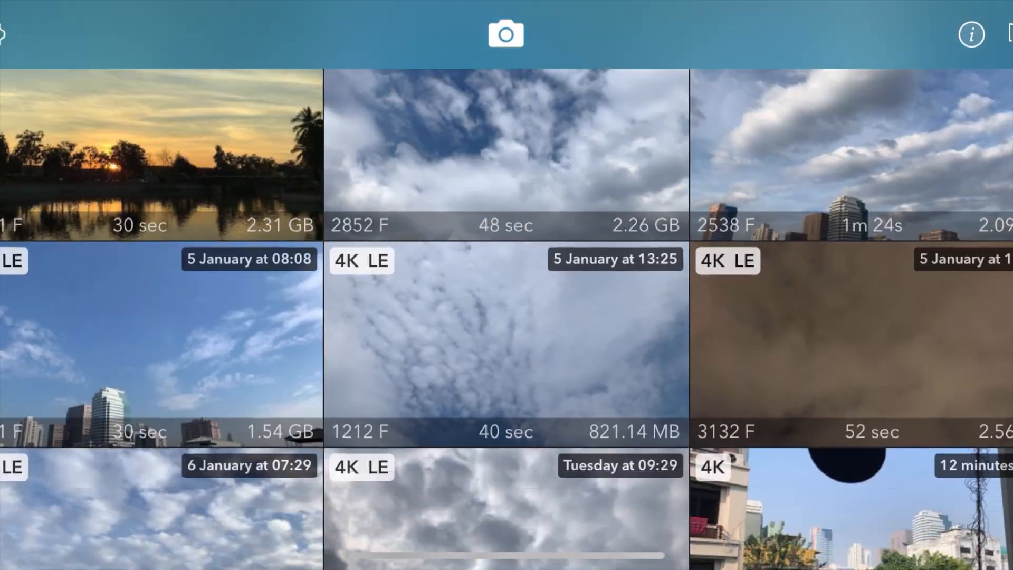
Step: Scroll to the temple time-lapse and bring up its export options
{"action": "scroll", "scroll_direction": "down", "scroll_amount": 3}
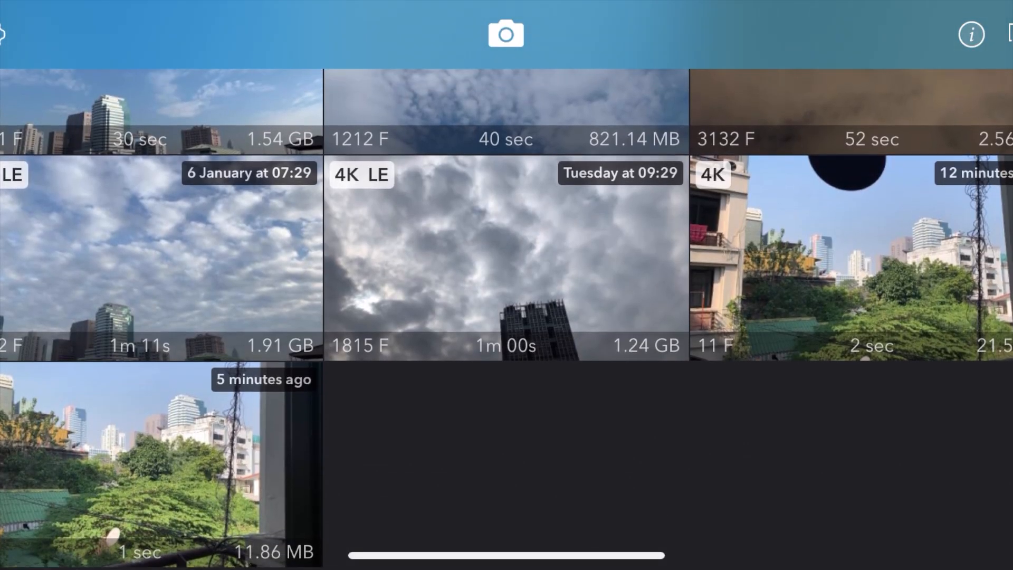
{"action": "scroll", "scroll_direction": "down", "scroll_amount": 3}
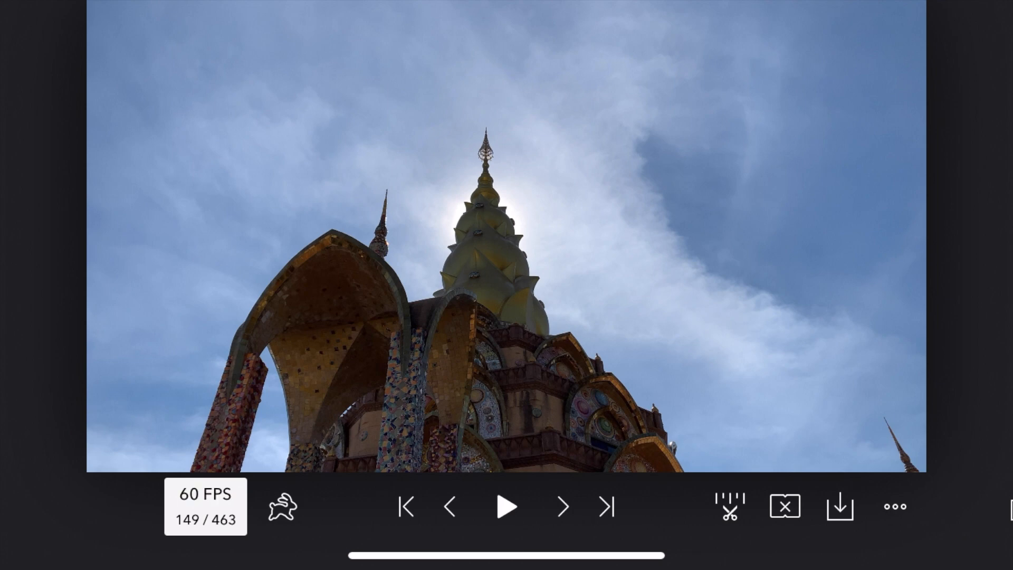
{"action": "left_click", "coordinate": [838, 508]}
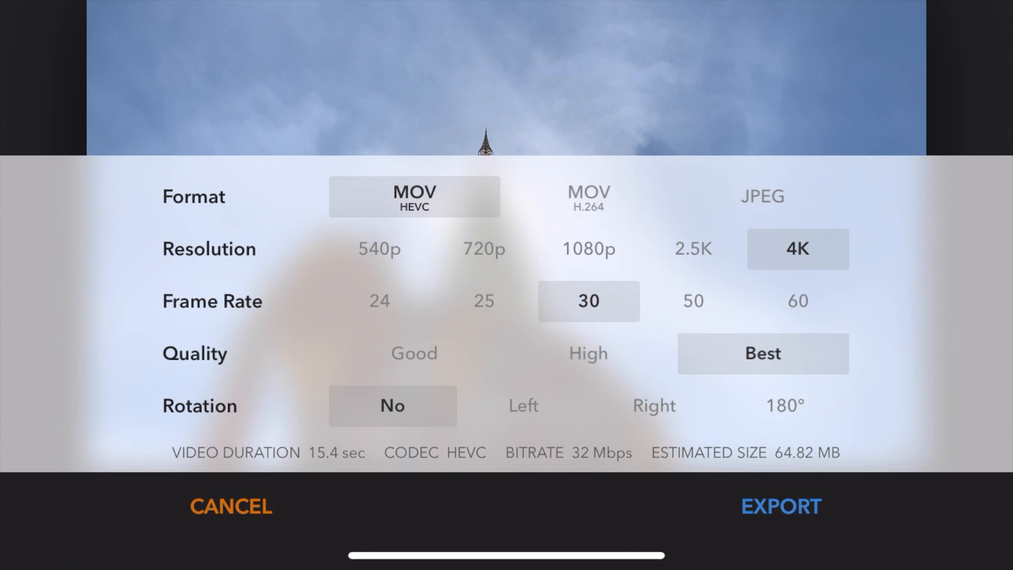
Step: Export the temple clip as a 15.4-second 4K 30 fps HEVC video and return to the library
{"action": "left_click", "coordinate": [781, 505]}
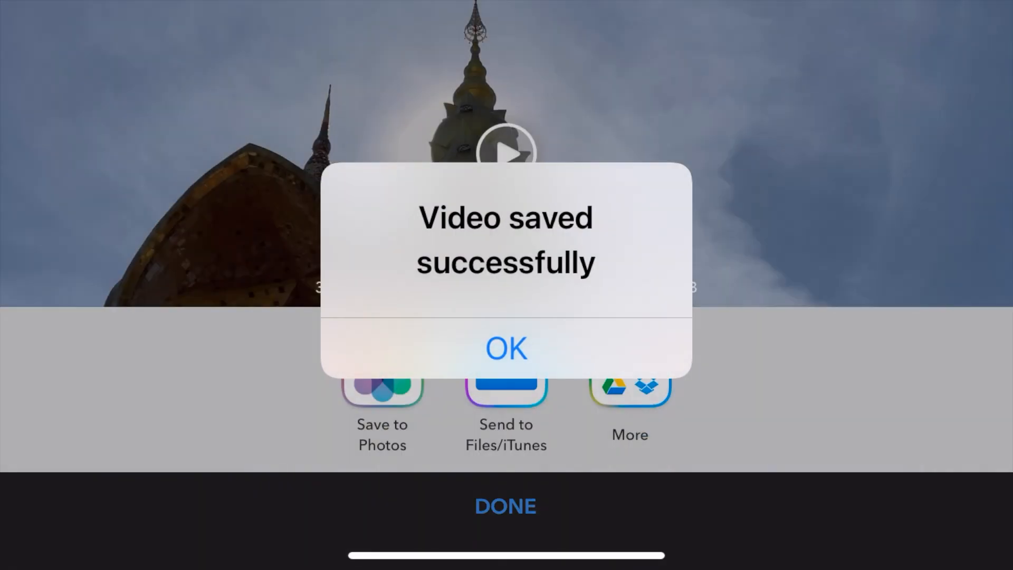
{"action": "left_click", "coordinate": [506, 349]}
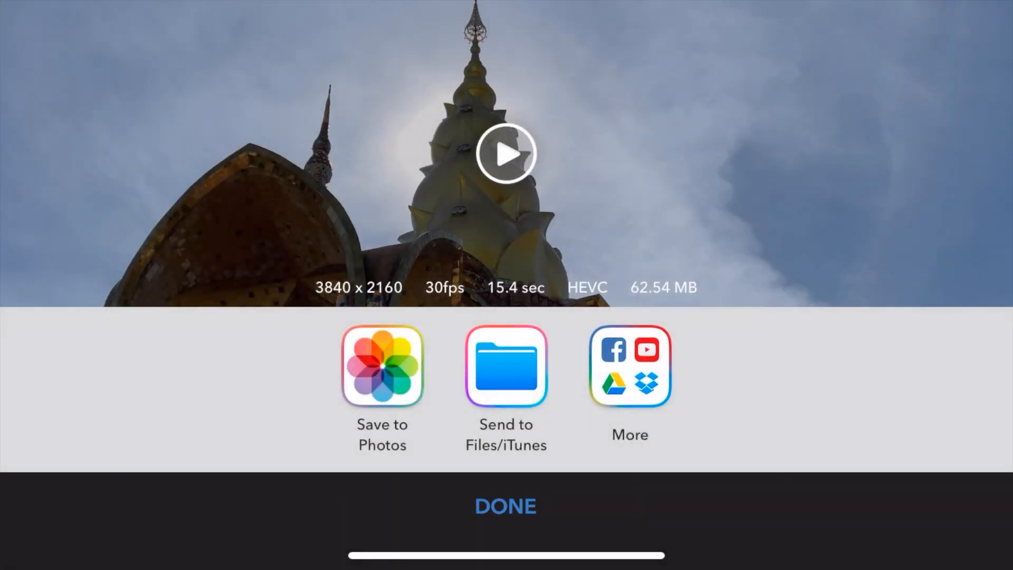
{"action": "left_click", "coordinate": [505, 506]}
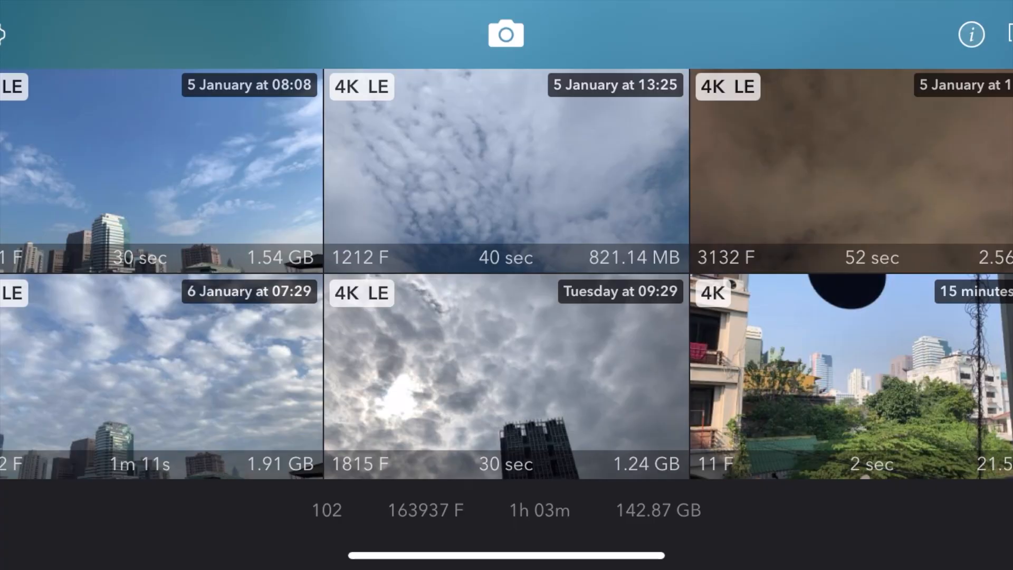